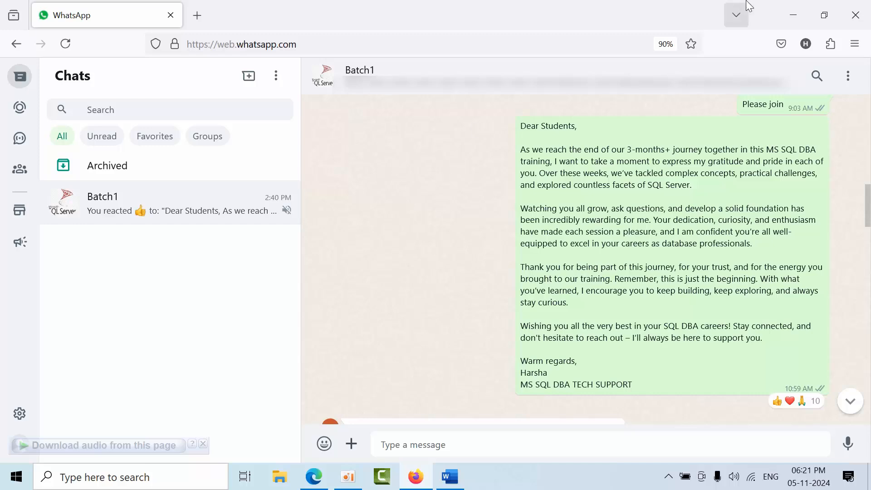
# Step: Switch from the WhatsApp Batch1 chat to the MS SQL Server DBA course document in Word
pyautogui.click(448, 476)
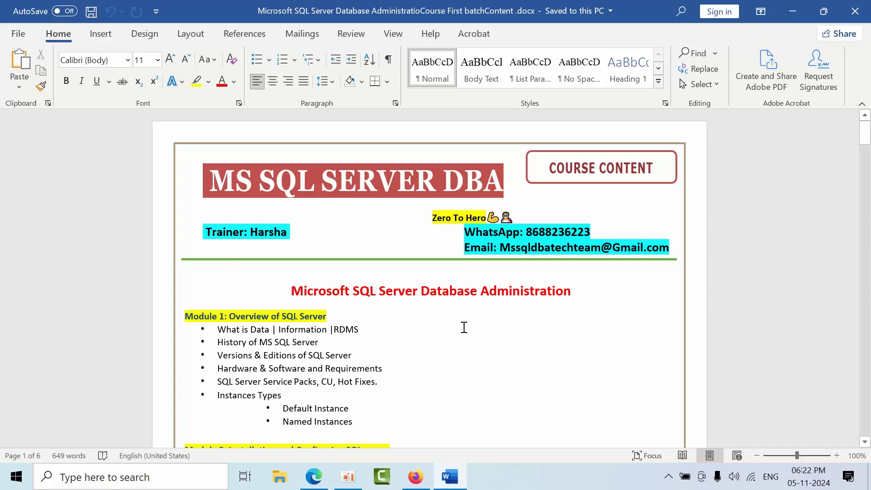
pyautogui.moveTo(455, 284)
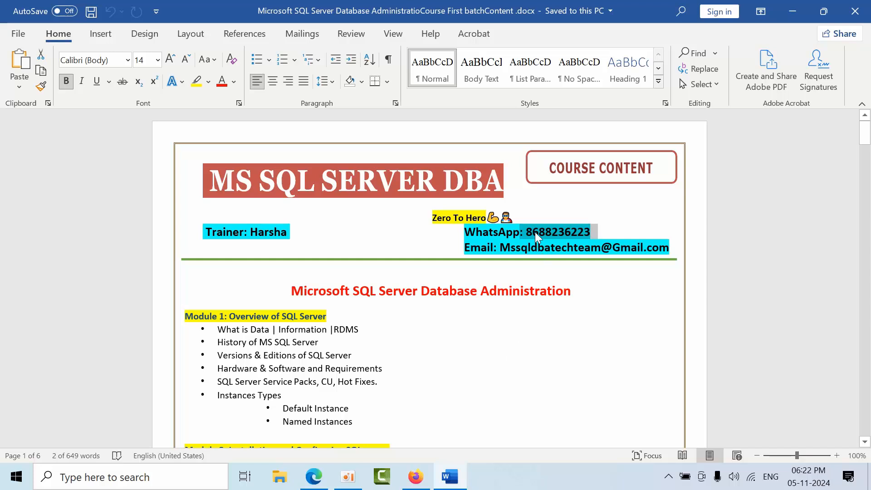
pyautogui.click(504, 246)
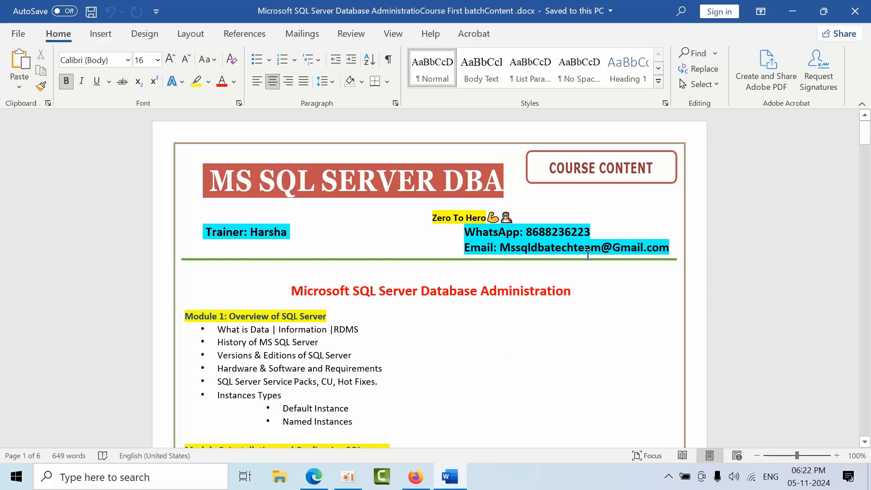
# Step: Scroll through the course outline from the SQL Server overview into the middle modules
pyautogui.scroll(-3)
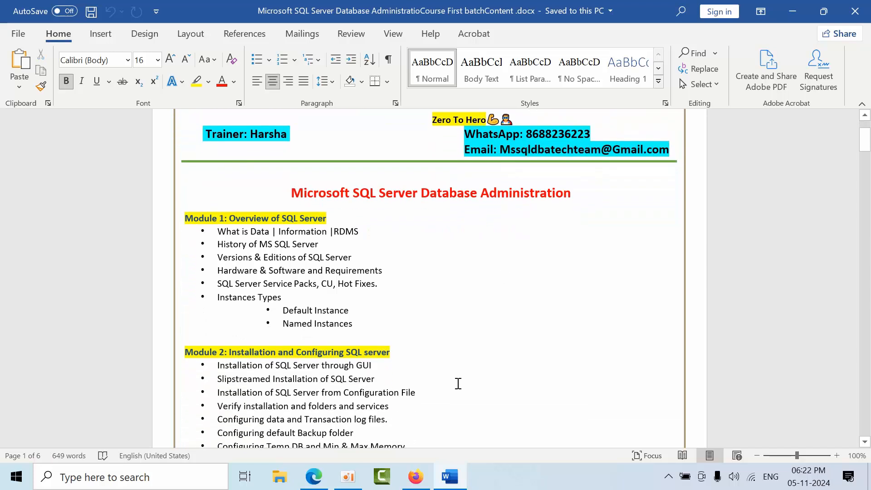
pyautogui.scroll(-3)
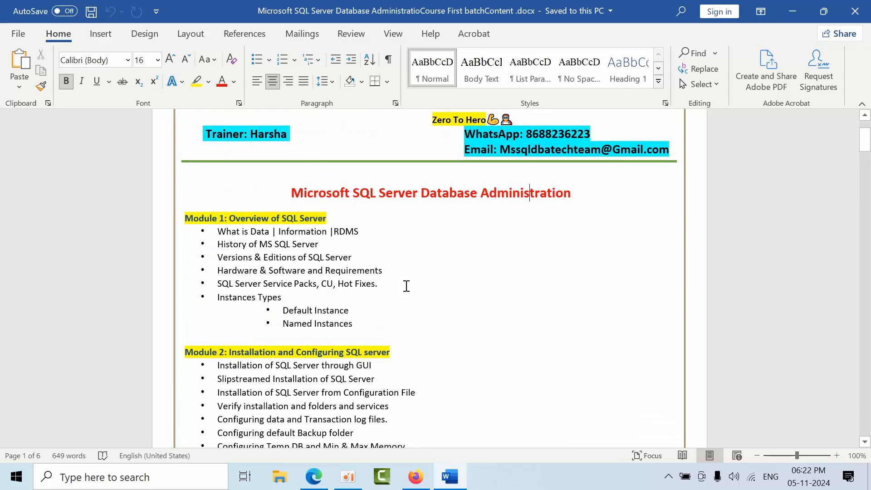
pyautogui.moveTo(350, 270)
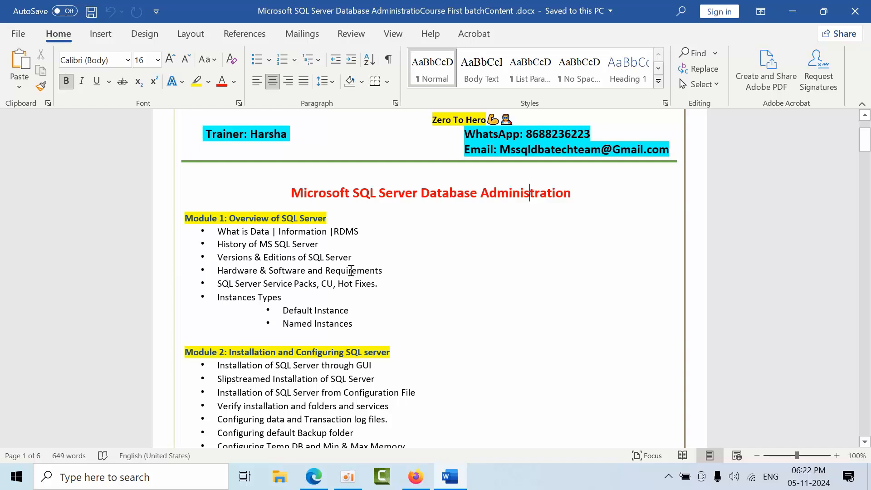
pyautogui.scroll(-3)
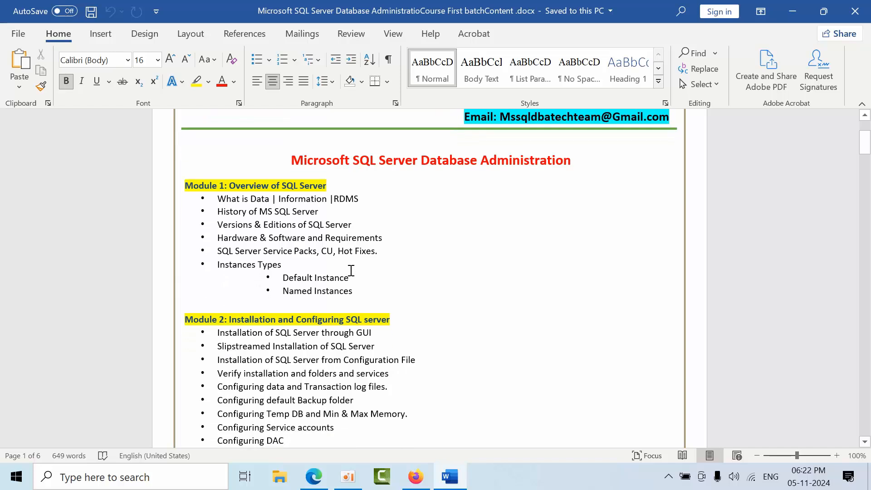
pyautogui.scroll(-3)
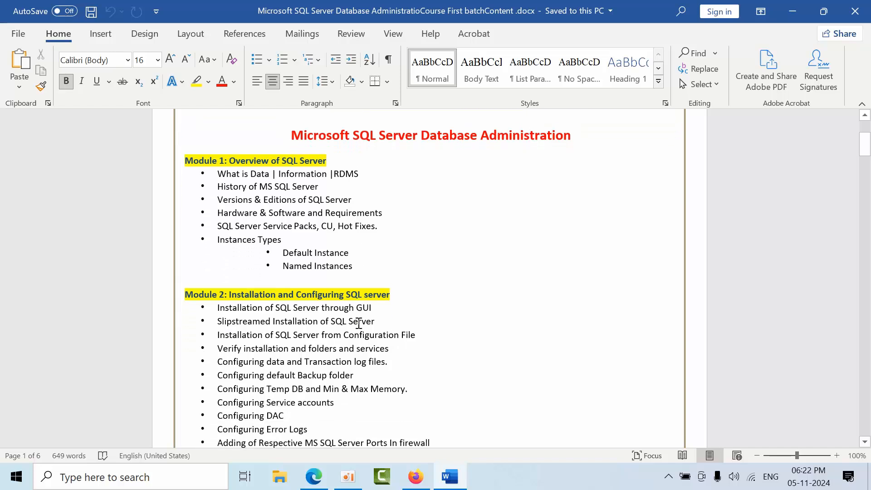
pyautogui.scroll(-3)
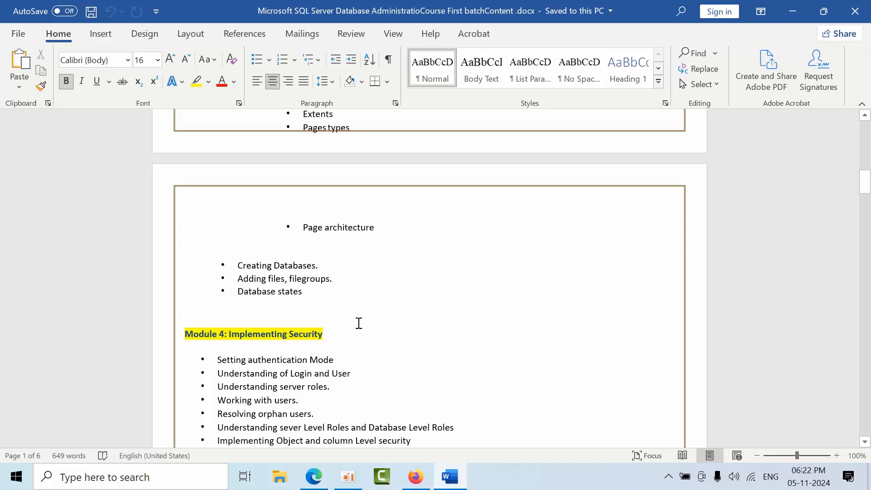
pyautogui.scroll(-3)
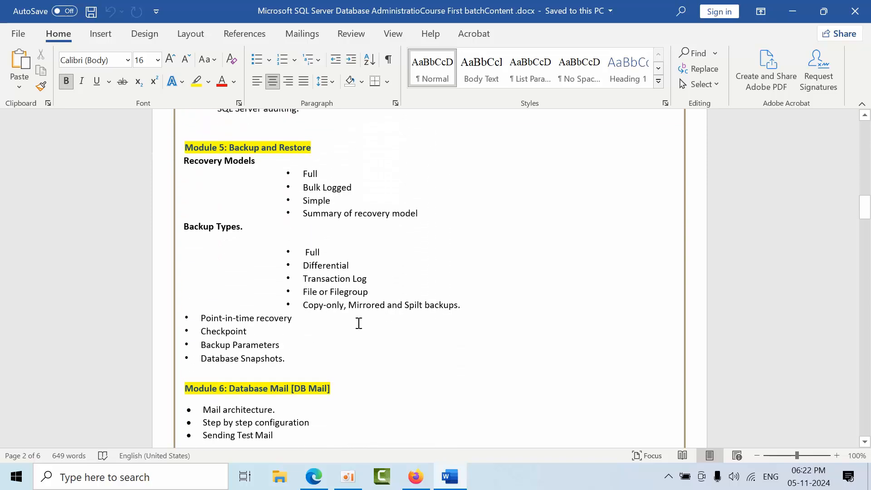
# Step: Continue down through Modules 9–11 until Module 12: SQL Clustering is in view
pyautogui.scroll(-3)
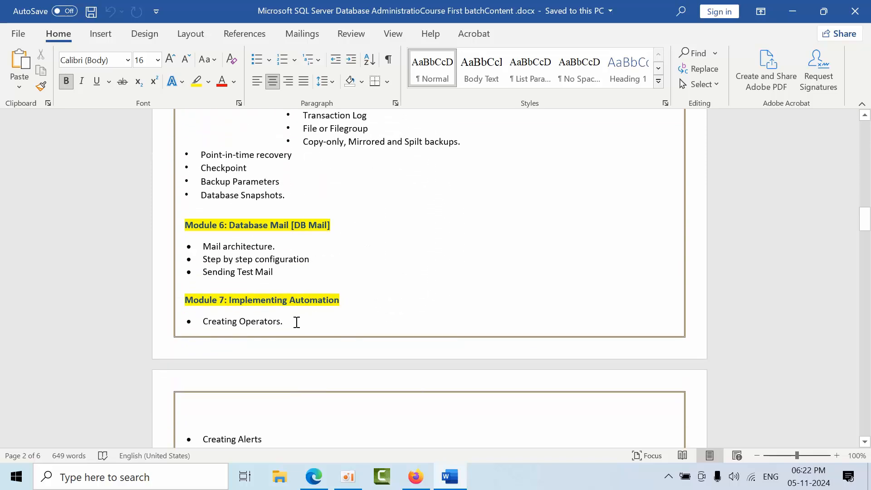
pyautogui.scroll(-3)
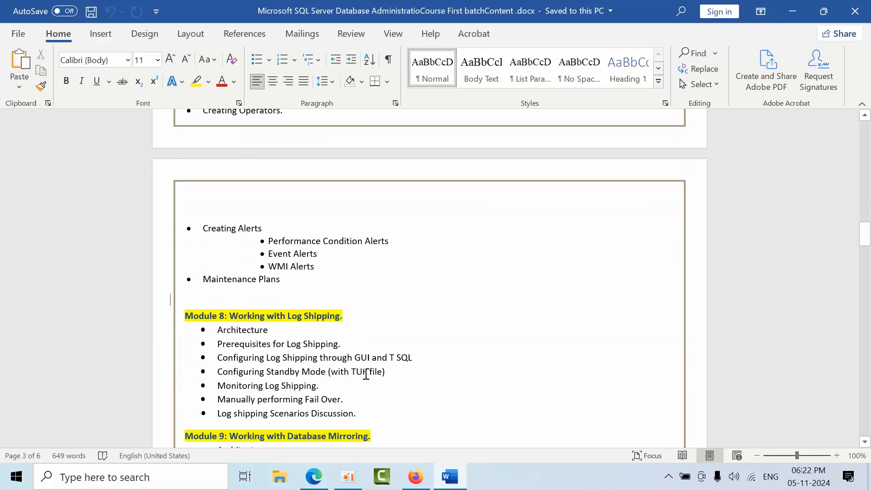
pyautogui.scroll(-3)
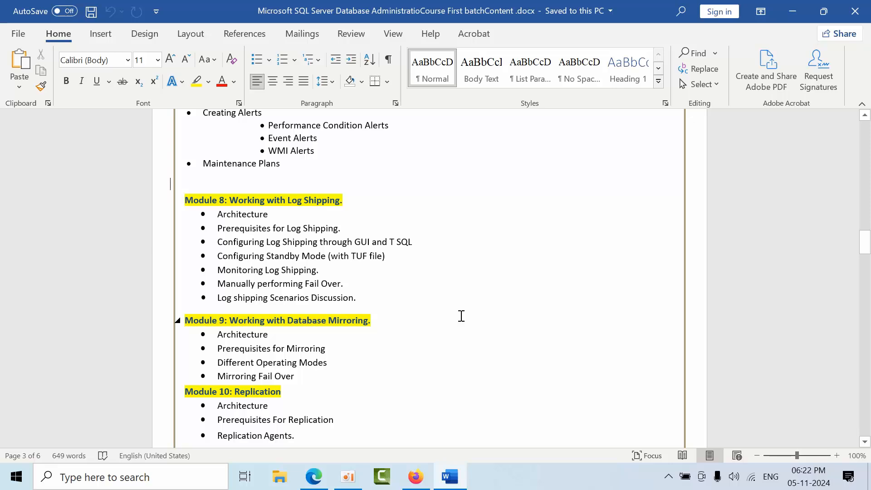
pyautogui.scroll(-3)
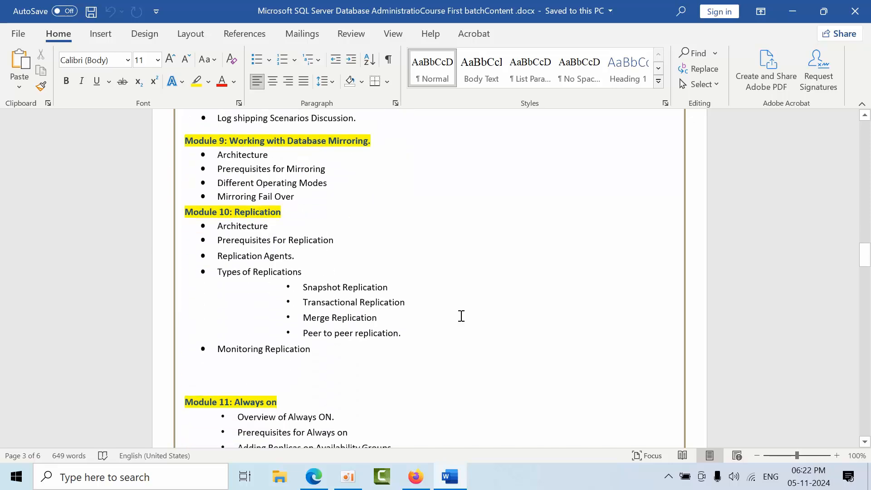
pyautogui.scroll(-3)
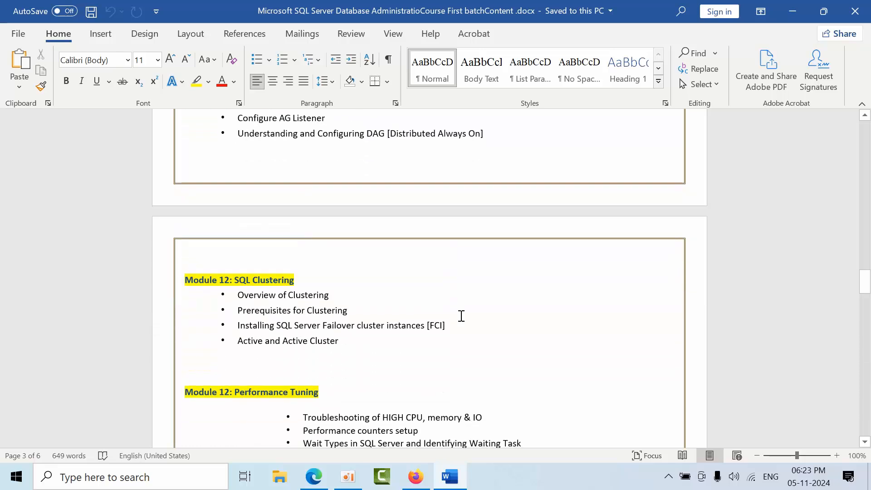
# Step: Scroll through the Module 12 Performance Tuning bullets down to Simple and Force parameterization
pyautogui.scroll(-3)
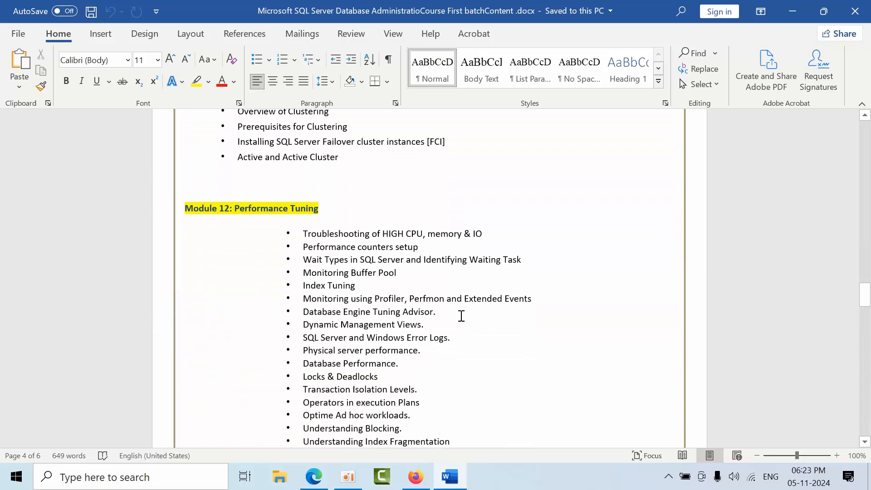
pyautogui.scroll(-3)
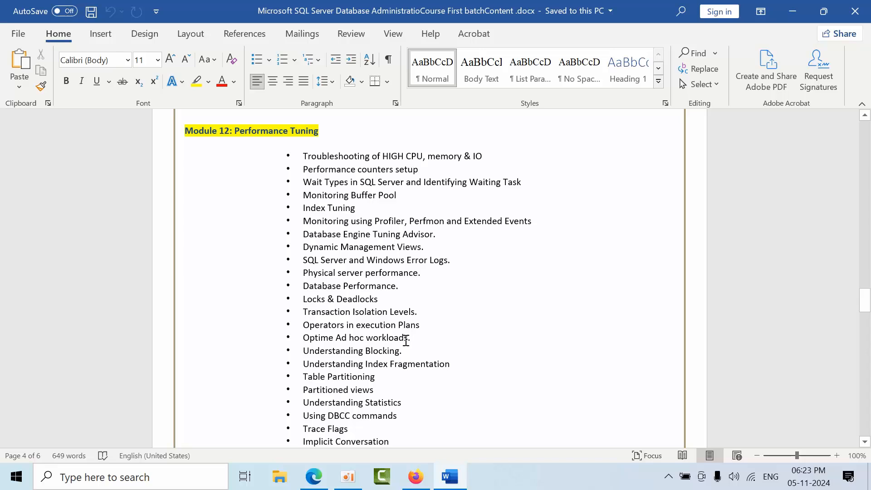
pyautogui.moveTo(406, 345)
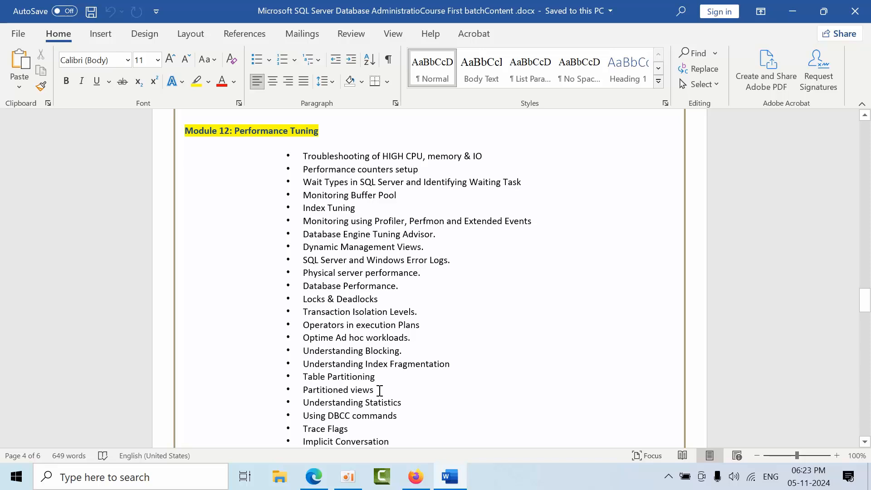
pyautogui.moveTo(411, 402)
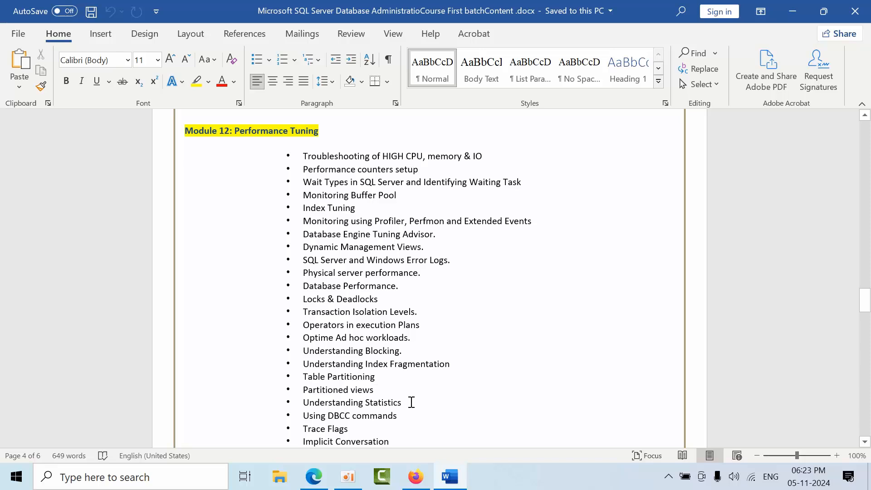
pyautogui.scroll(-3)
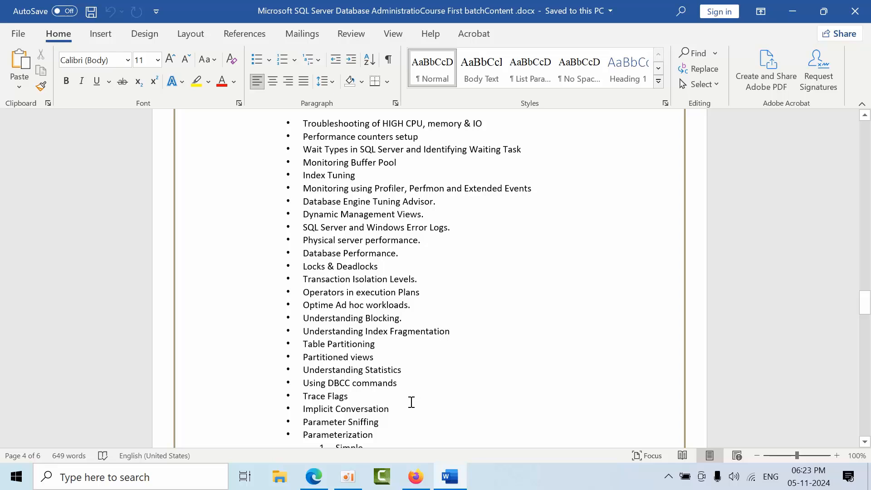
pyautogui.scroll(-3)
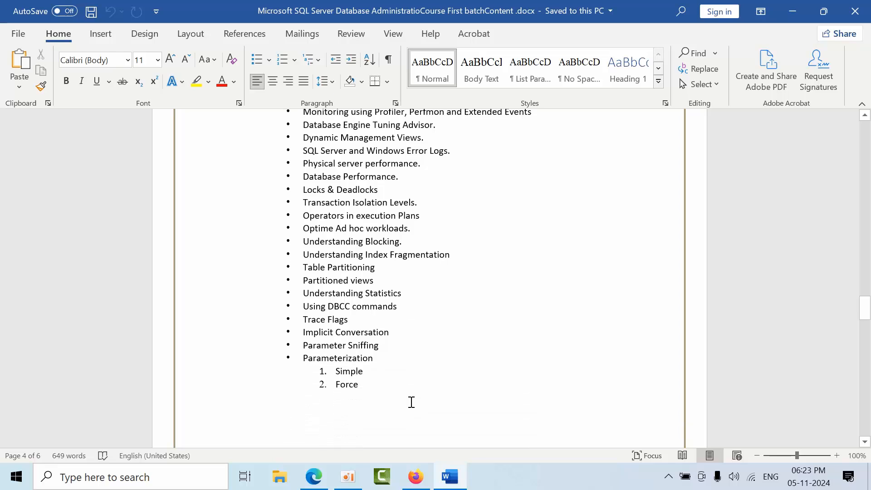
pyautogui.scroll(-3)
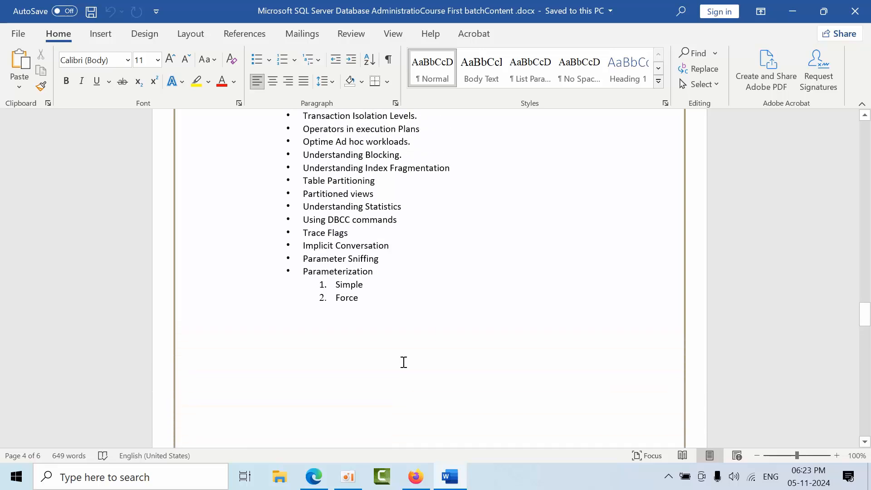
pyautogui.scroll(-3)
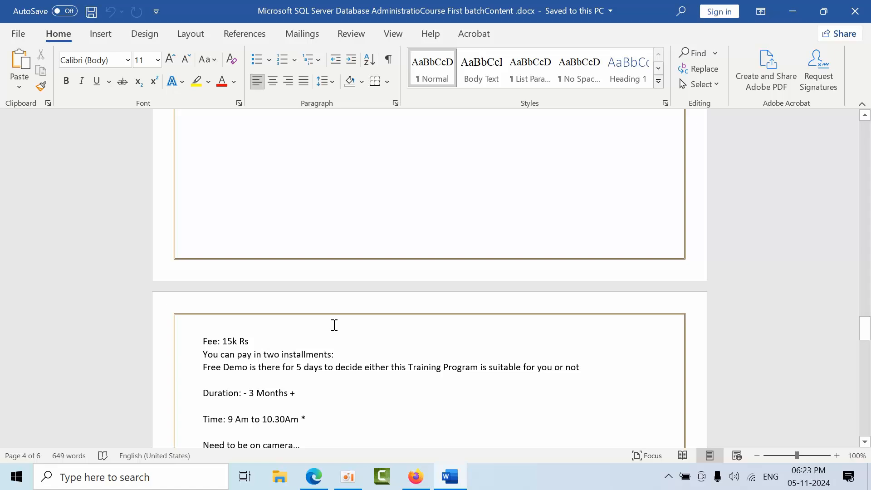
pyautogui.moveTo(213, 370)
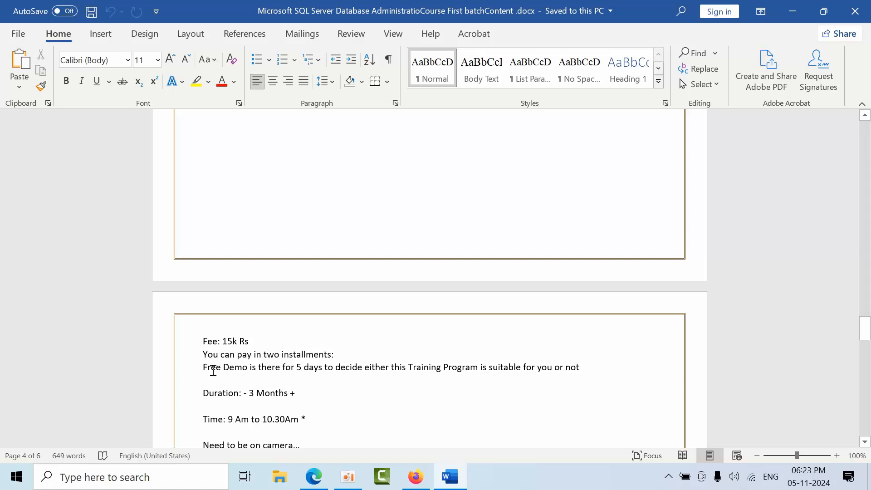
pyautogui.moveTo(296, 379)
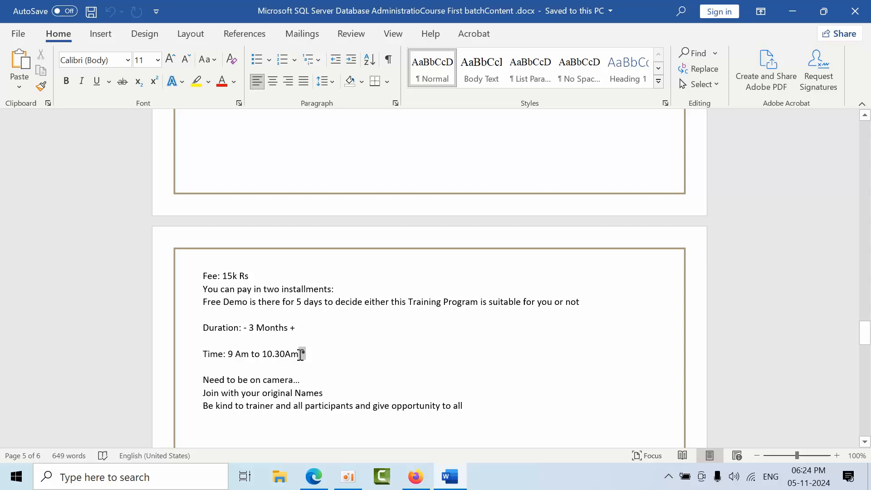
# Step: Scroll page 5 to the Fee, Duration, Time, participant rules and joining Note paragraph
pyautogui.click(326, 393)
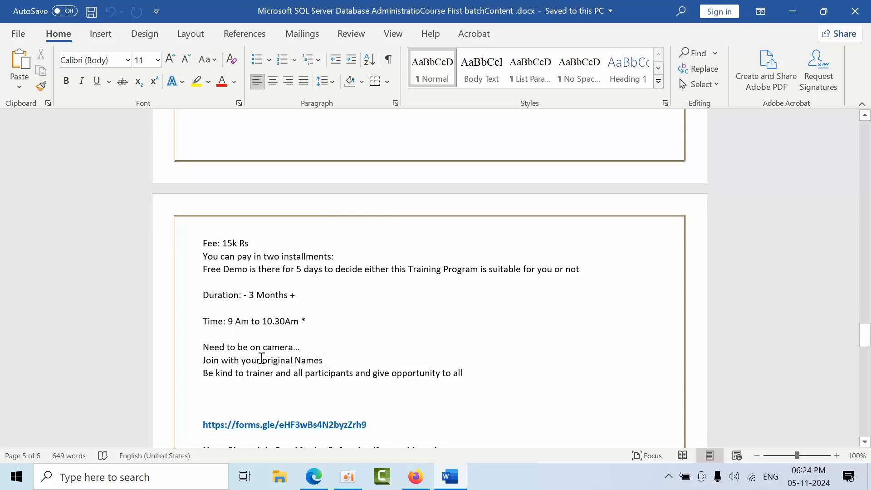
pyautogui.moveTo(372, 396)
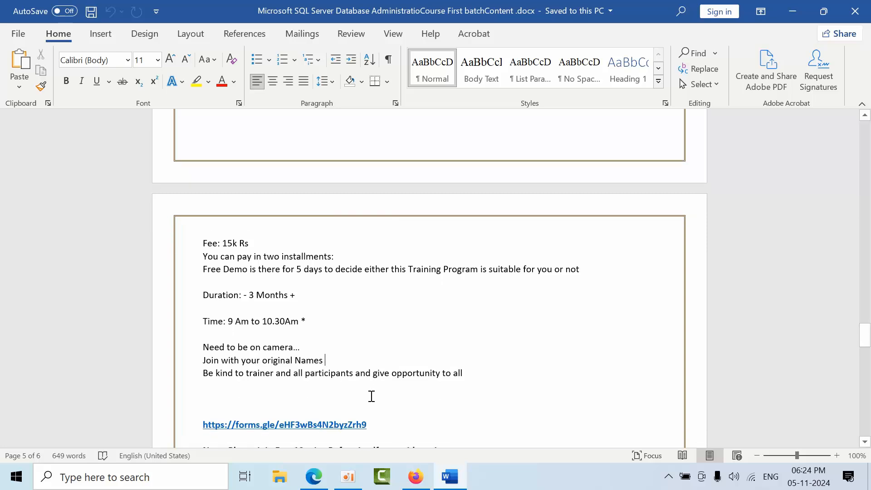
pyautogui.moveTo(339, 369)
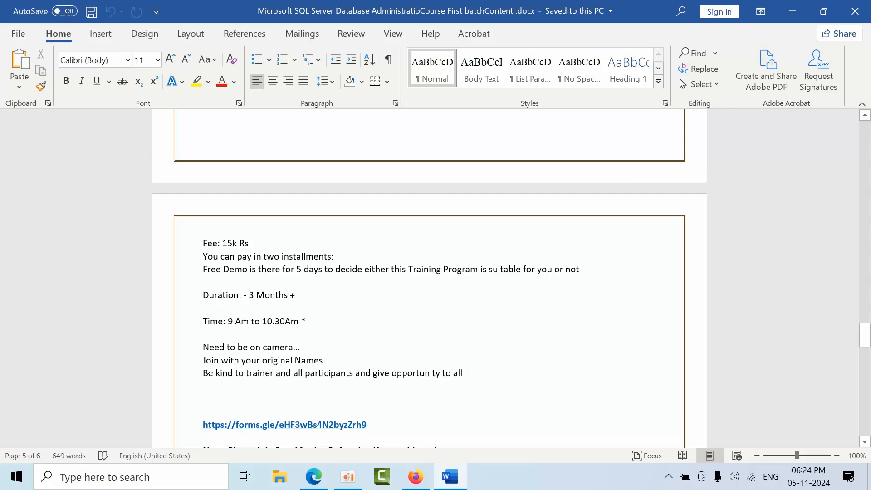
pyautogui.moveTo(361, 381)
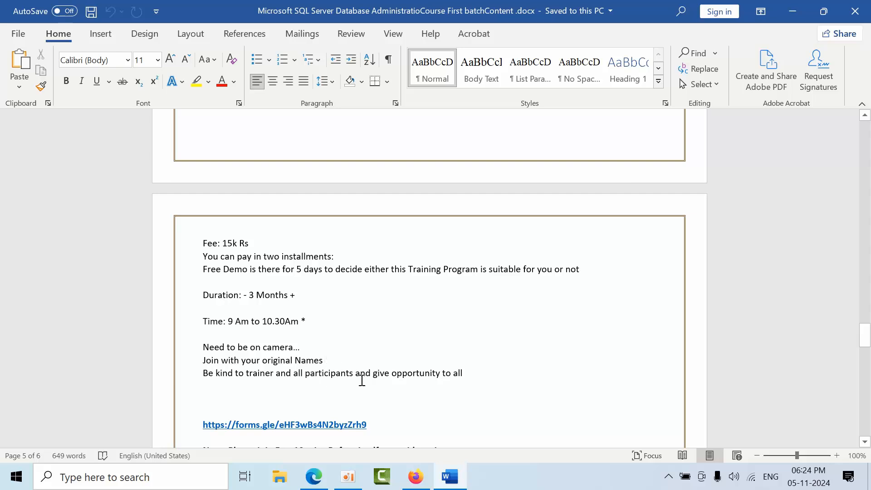
pyautogui.moveTo(418, 377)
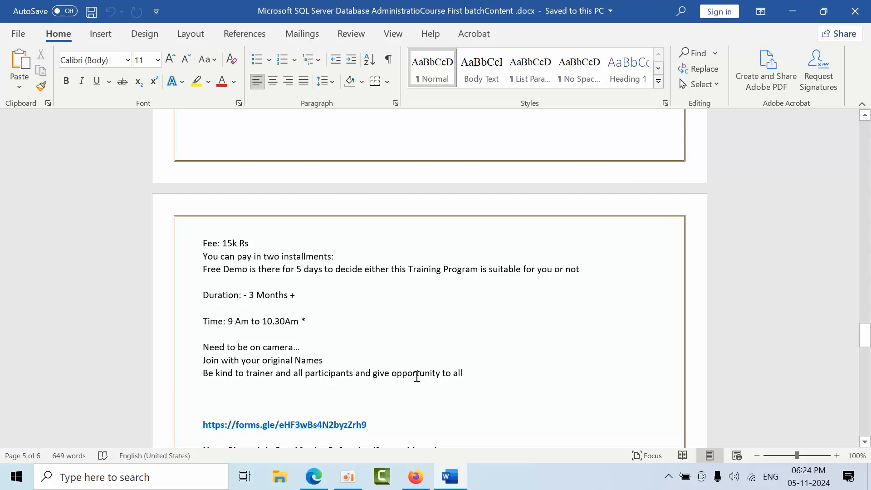
pyautogui.scroll(-3)
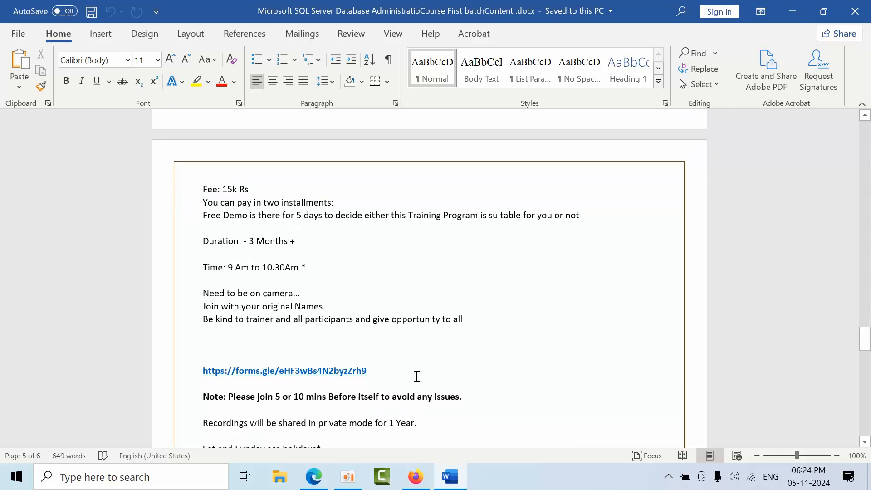
pyautogui.scroll(-3)
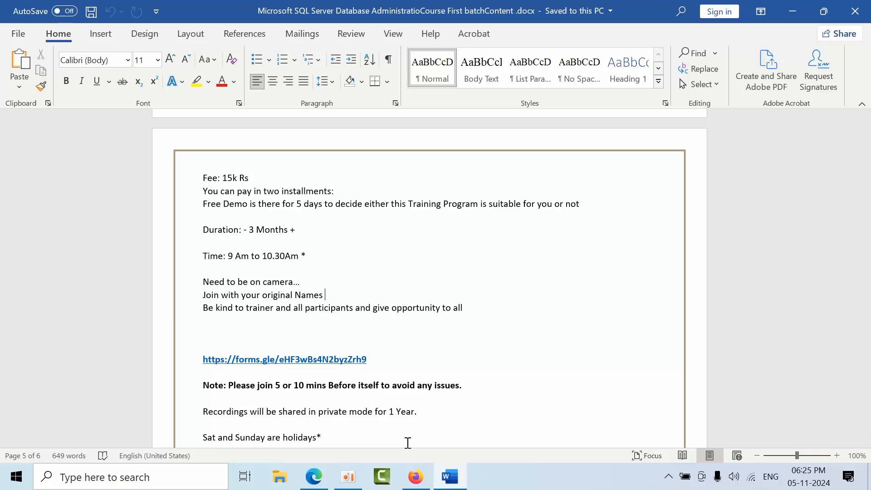
# Step: Scroll past the holidays line to the 'main aim of this training' bullets and Certification note
pyautogui.scroll(-3)
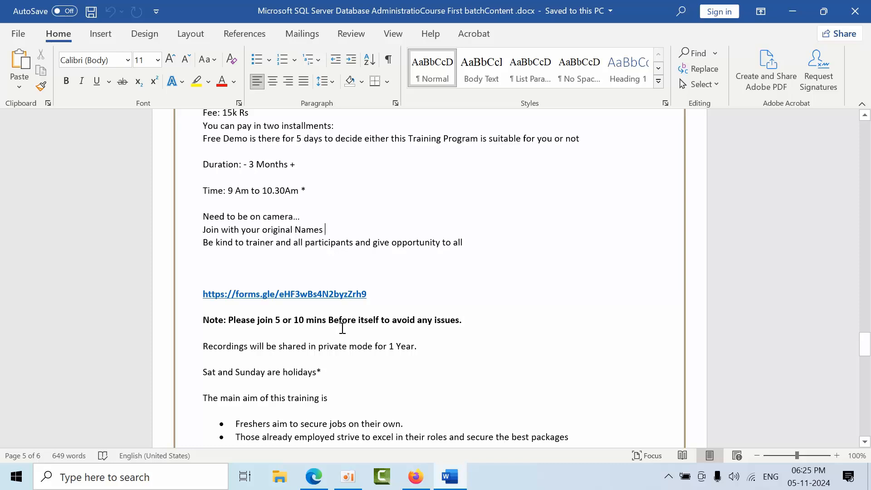
pyautogui.moveTo(395, 317)
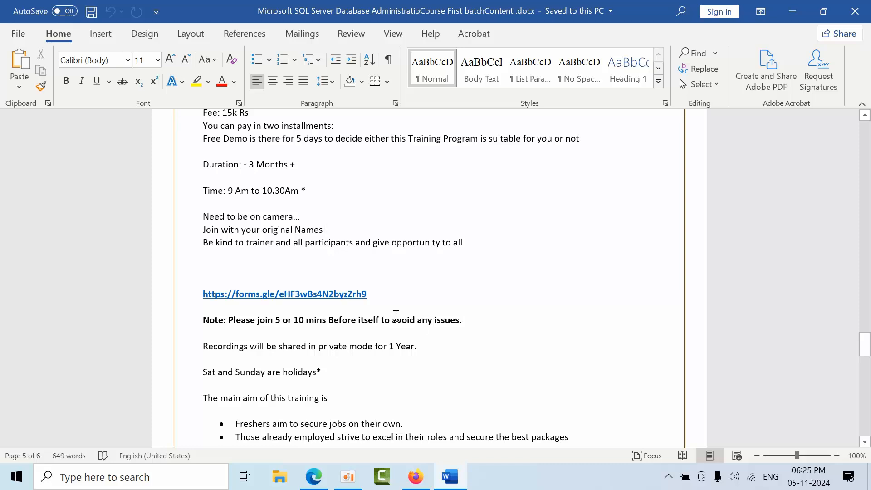
pyautogui.scroll(-3)
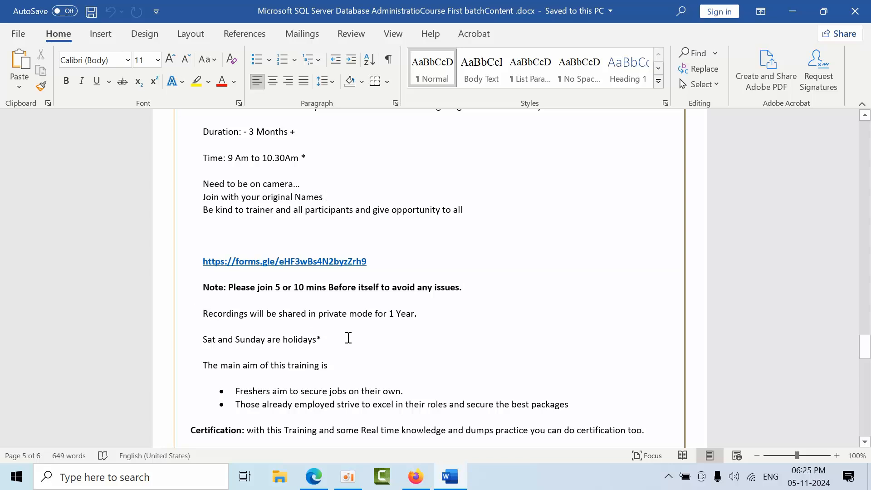
pyautogui.tripleClick(260, 339)
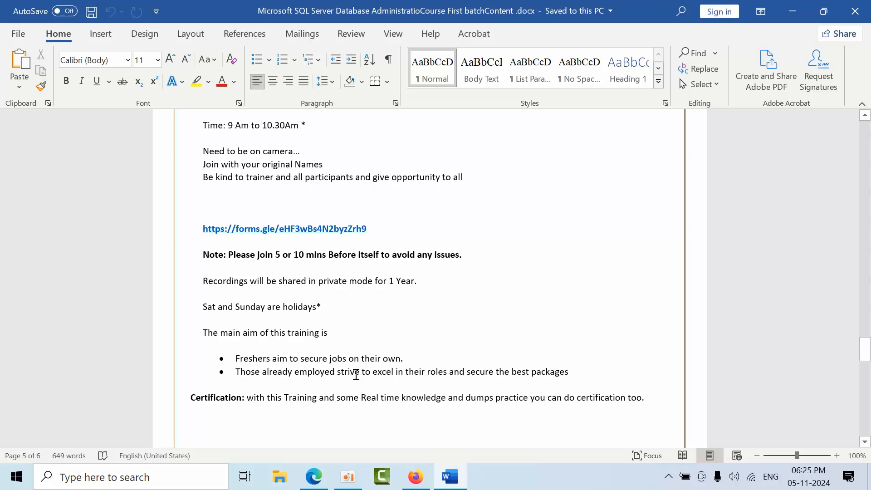
pyautogui.moveTo(316, 310)
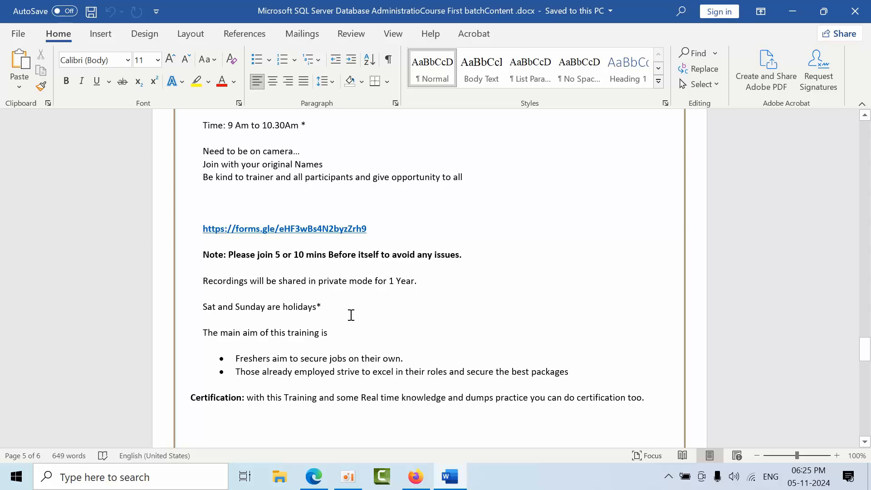
# Step: Scroll past the certification note to the blank end of page 5
pyautogui.scroll(-3)
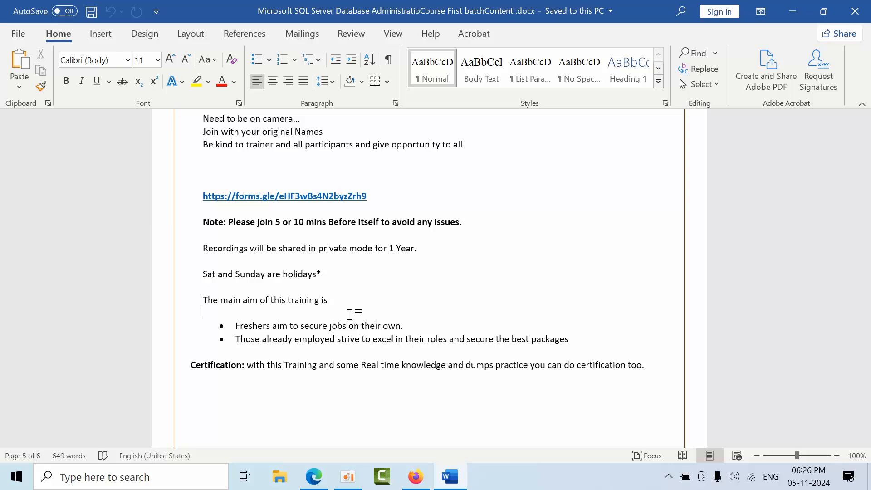
pyautogui.scroll(-3)
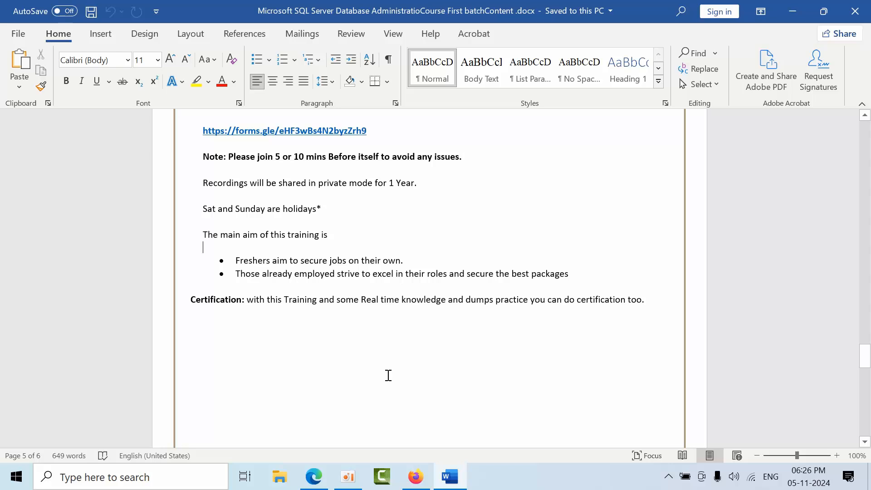
pyautogui.moveTo(553, 308)
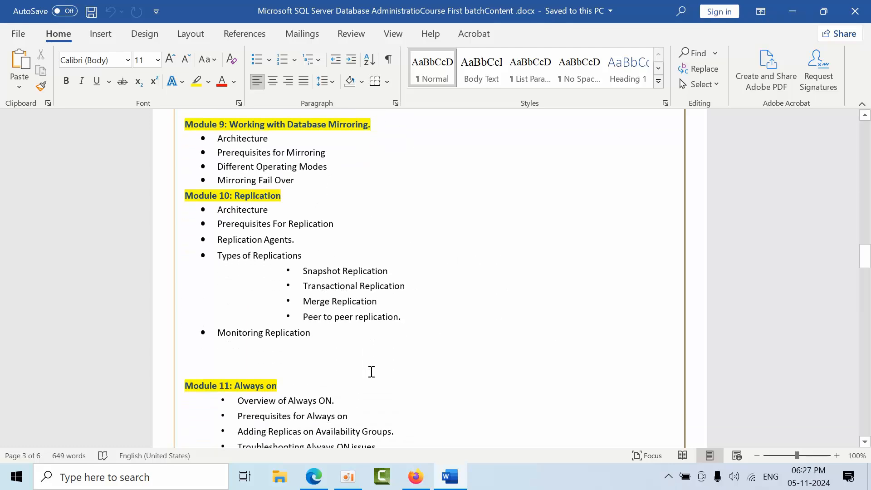
# Step: Switch to the Class Tracker sheet showing Day 2–4 topics and start a Find in sheet
pyautogui.click(313, 476)
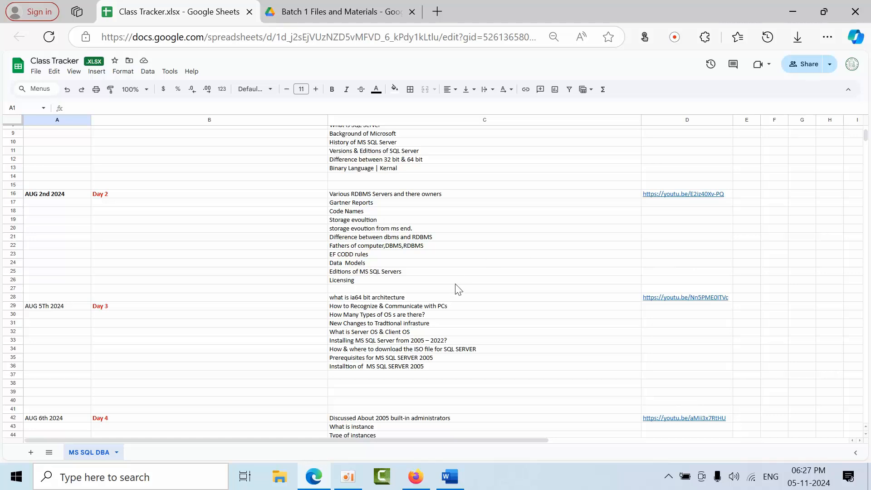
pyautogui.moveTo(674, 201)
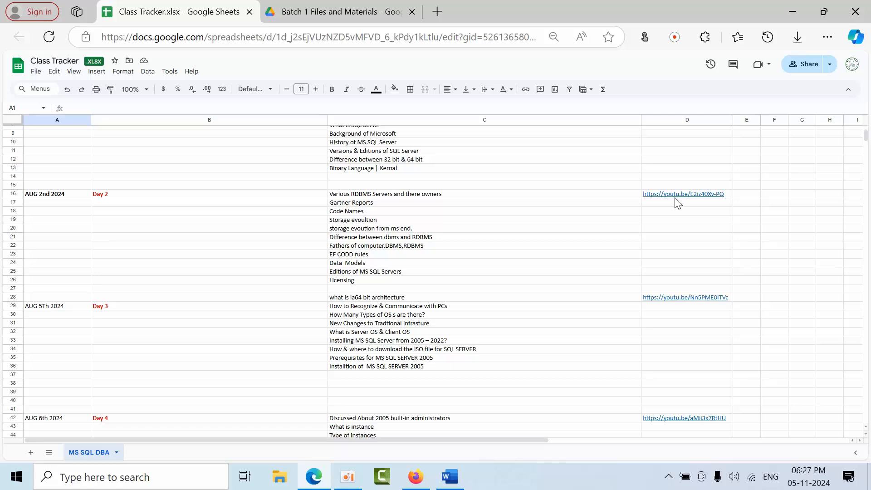
pyautogui.moveTo(119, 197)
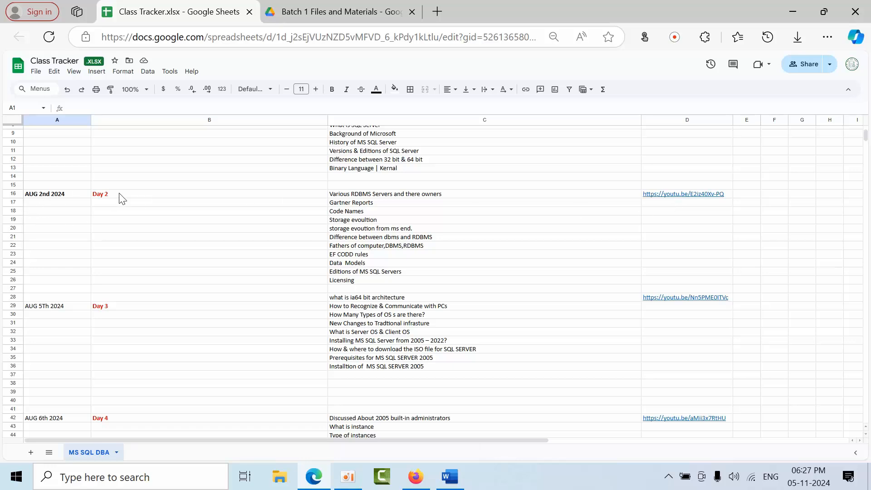
pyautogui.moveTo(359, 289)
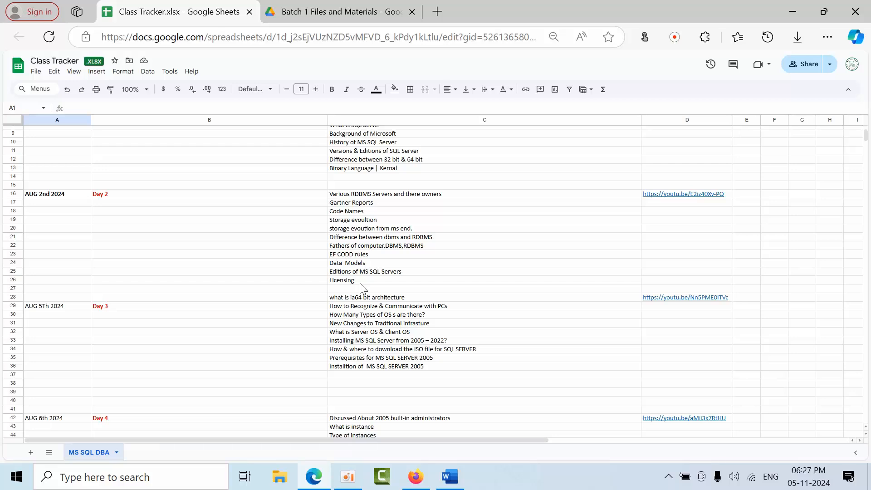
pyautogui.press('Ctrl+f')
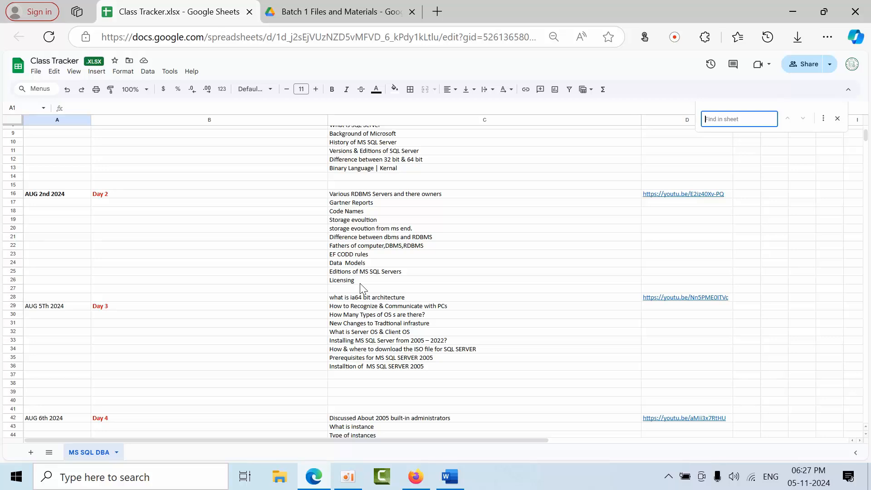
pyautogui.moveTo(385, 334)
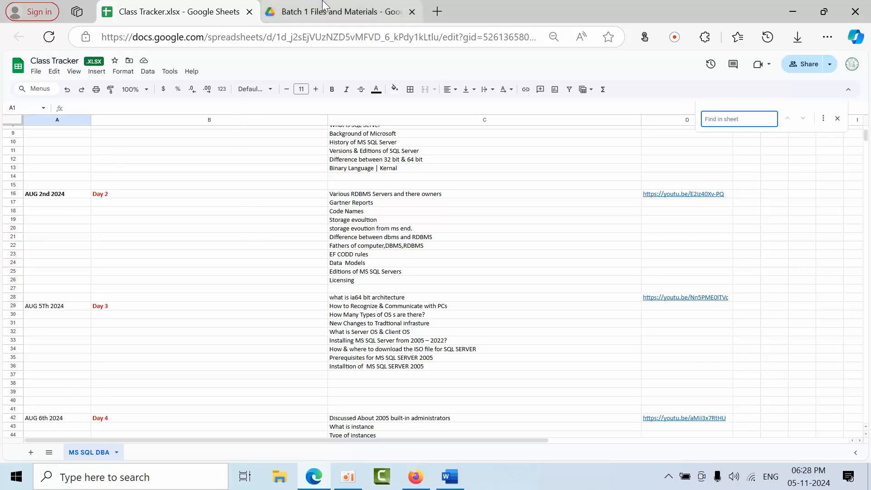
# Step: Show the Batch 1 Files and Materials Drive folder, previewing and closing the SQL Server 2017 Administration PDF
pyautogui.click(331, 12)
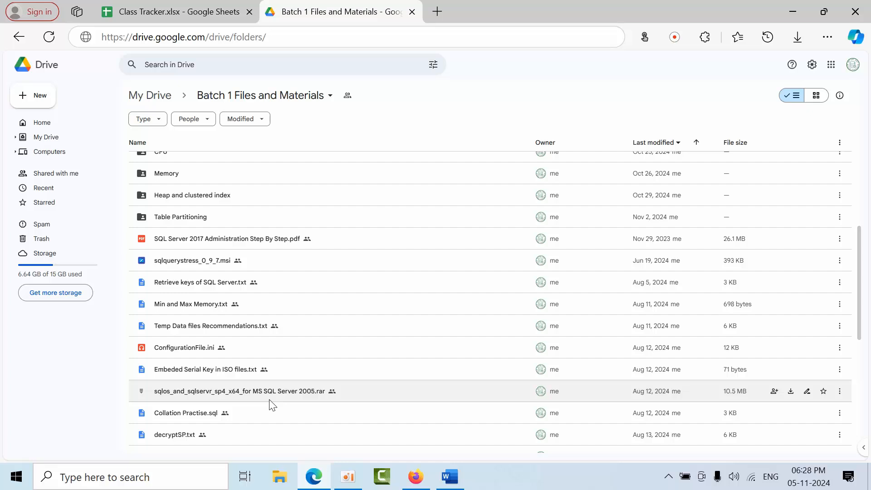
pyautogui.moveTo(220, 310)
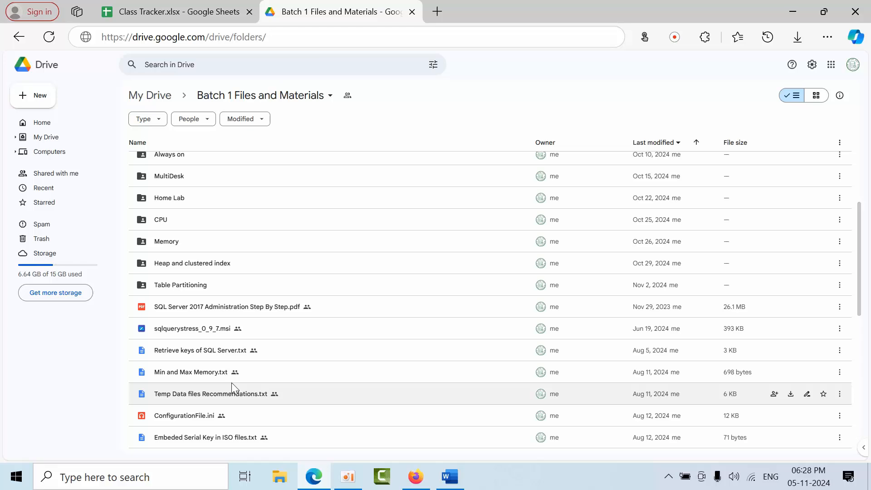
pyautogui.doubleClick(227, 306)
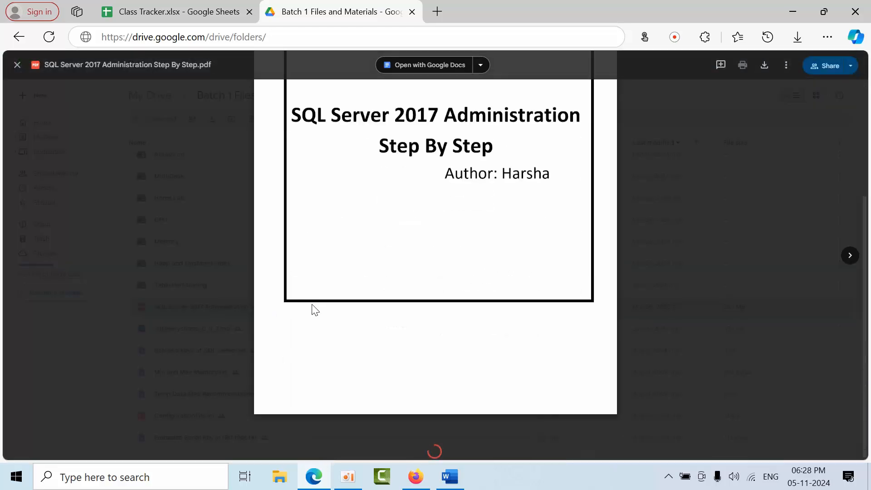
pyautogui.click(17, 65)
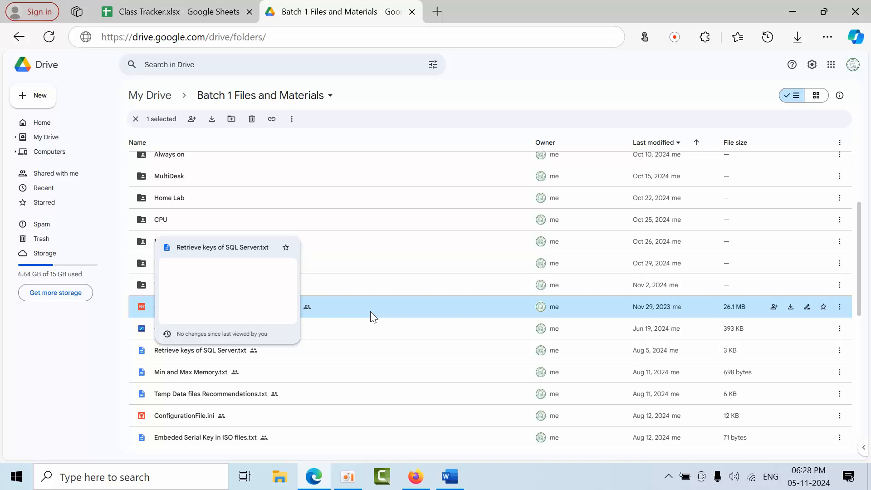
pyautogui.moveTo(374, 317)
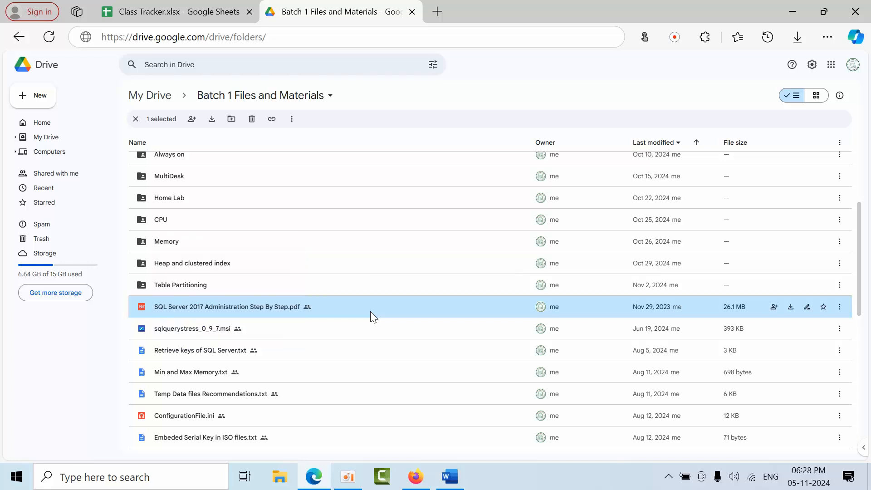